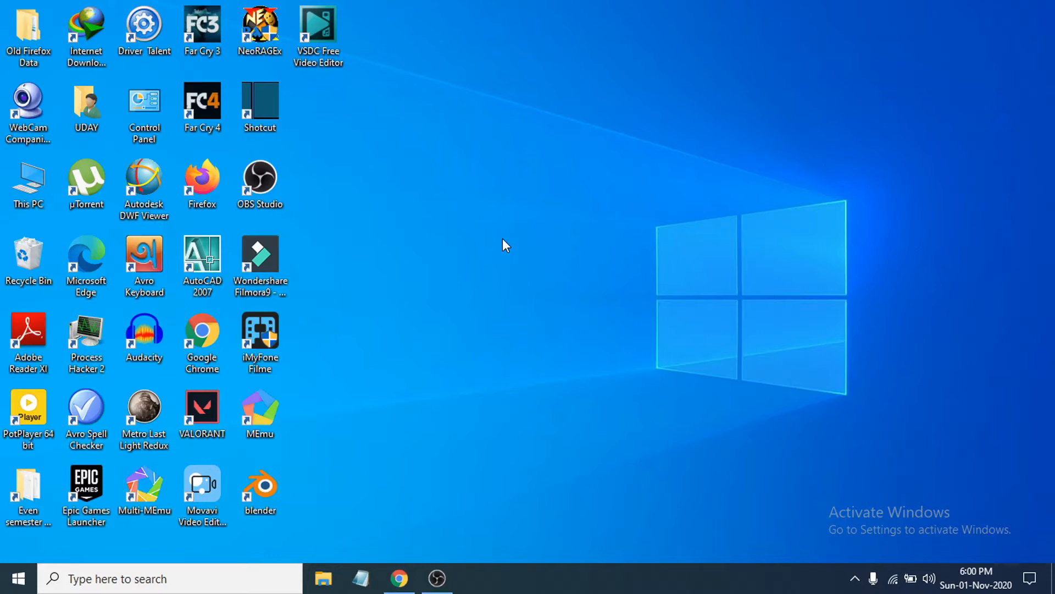
mouse_move(941, 563)
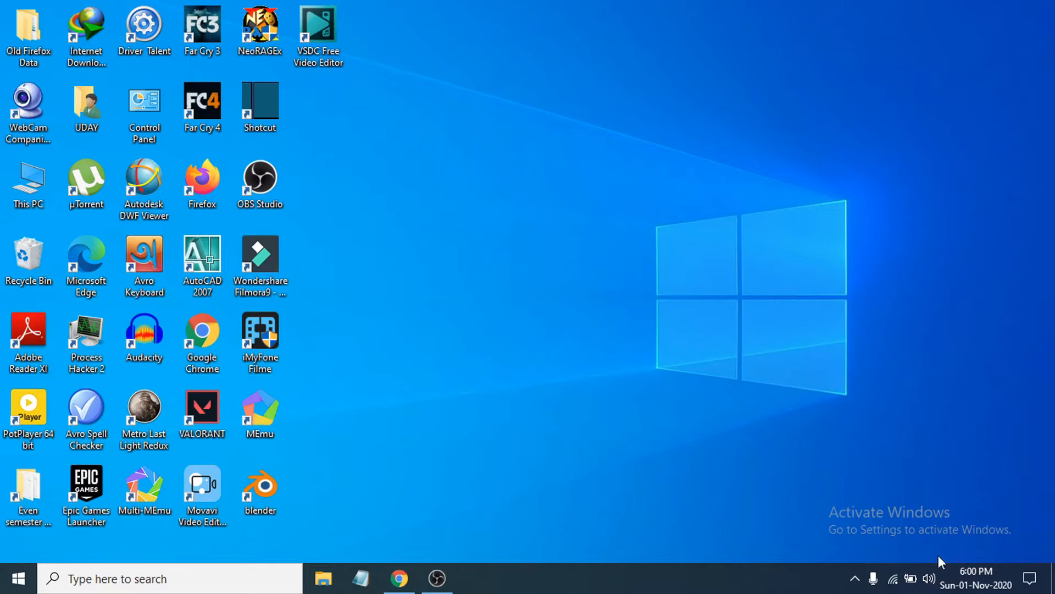
mouse_move(930, 578)
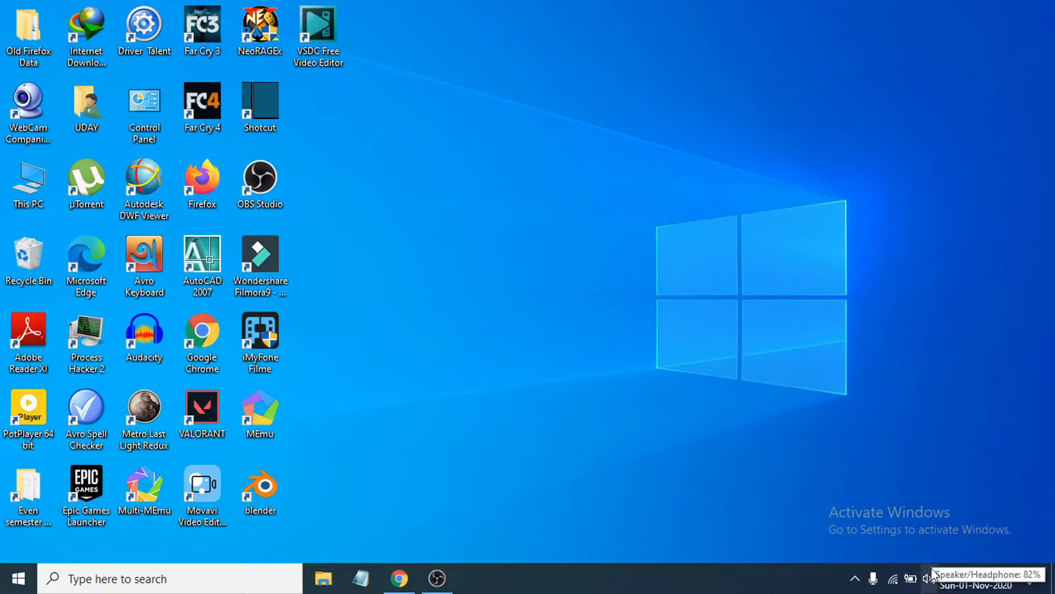
Open the speaker icon's context menu in the system tray.
right_click(930, 577)
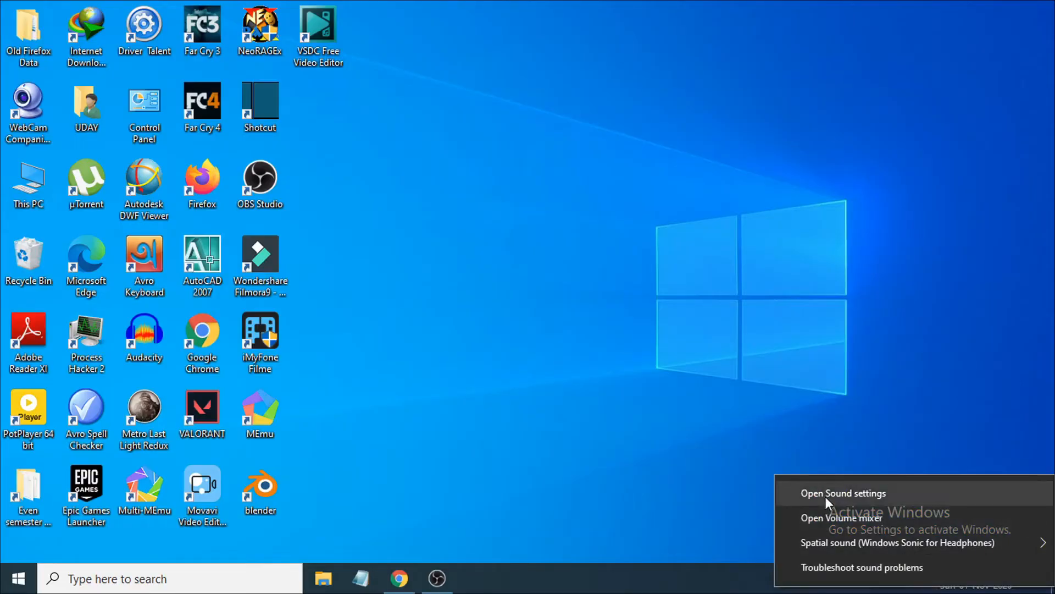
Open Sound settings and scroll down to the Related Settings links.
click(842, 492)
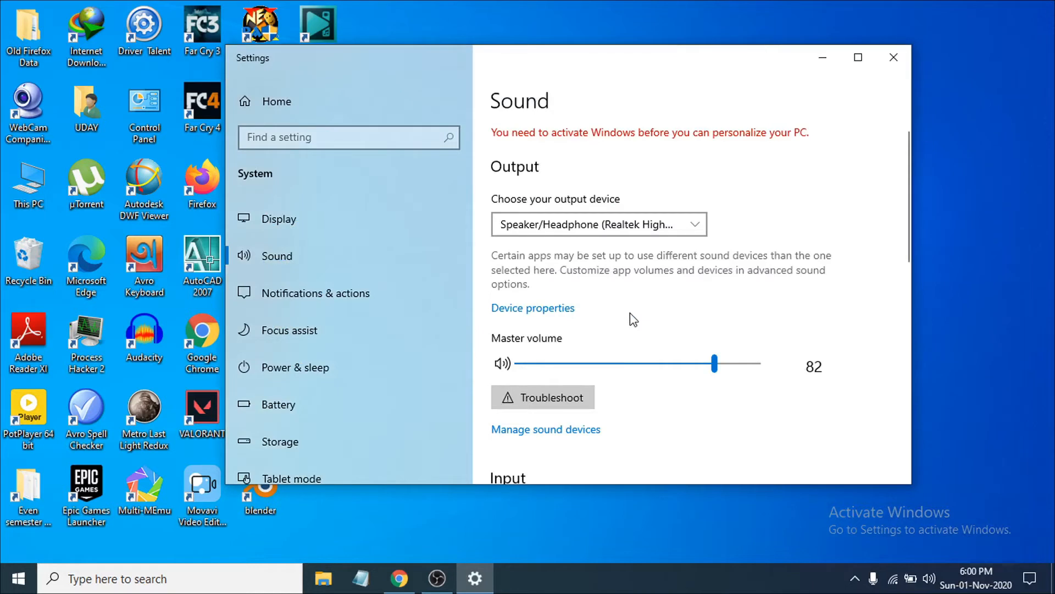
scroll(down, 3)
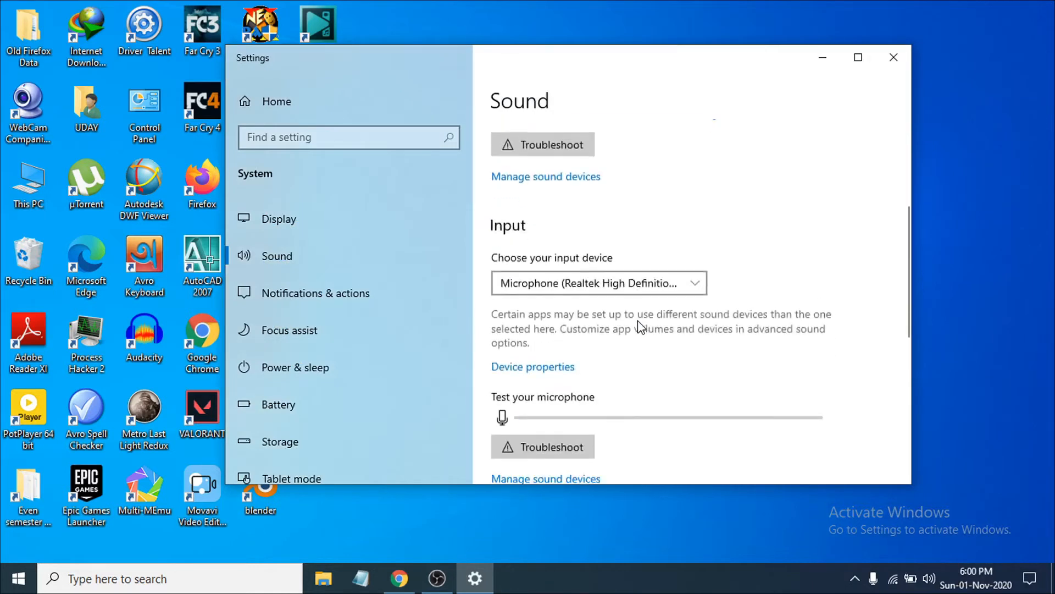
scroll(down, 3)
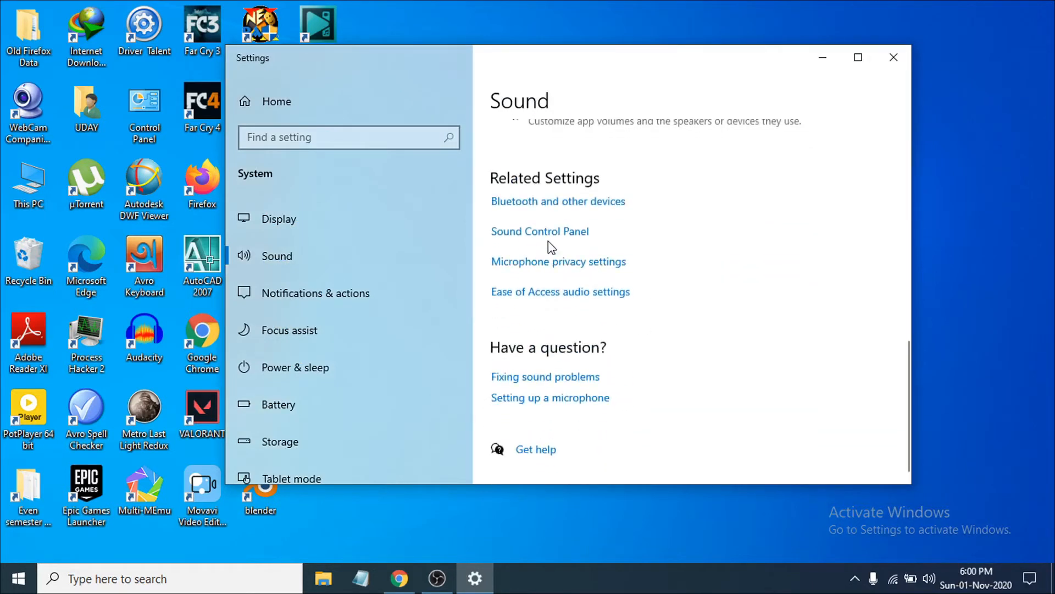
mouse_move(548, 239)
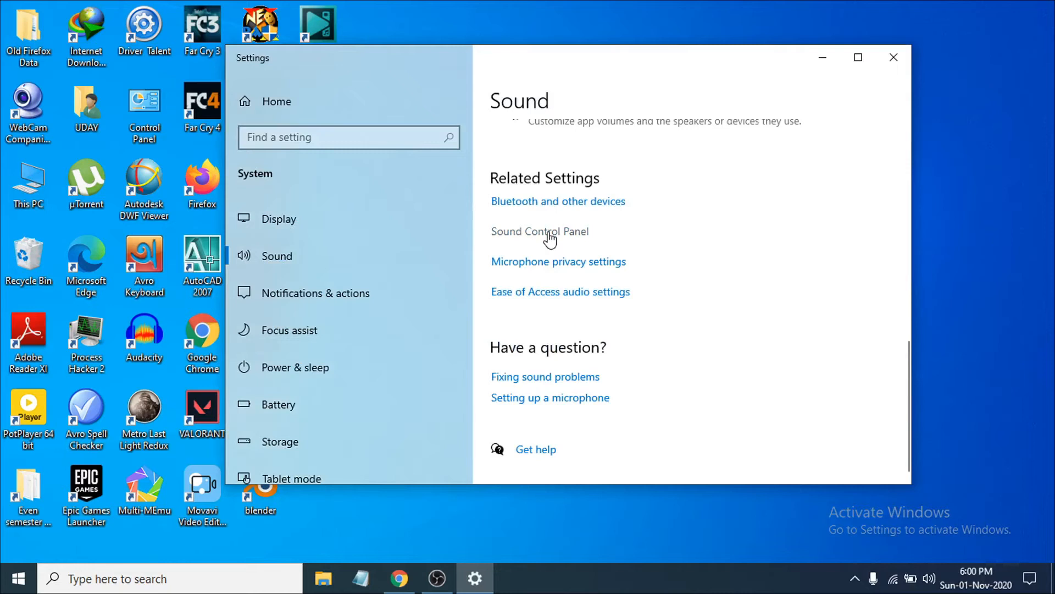
Open the Sound Control Panel's Recording tab and bring up the Microphone's context menu.
click(539, 231)
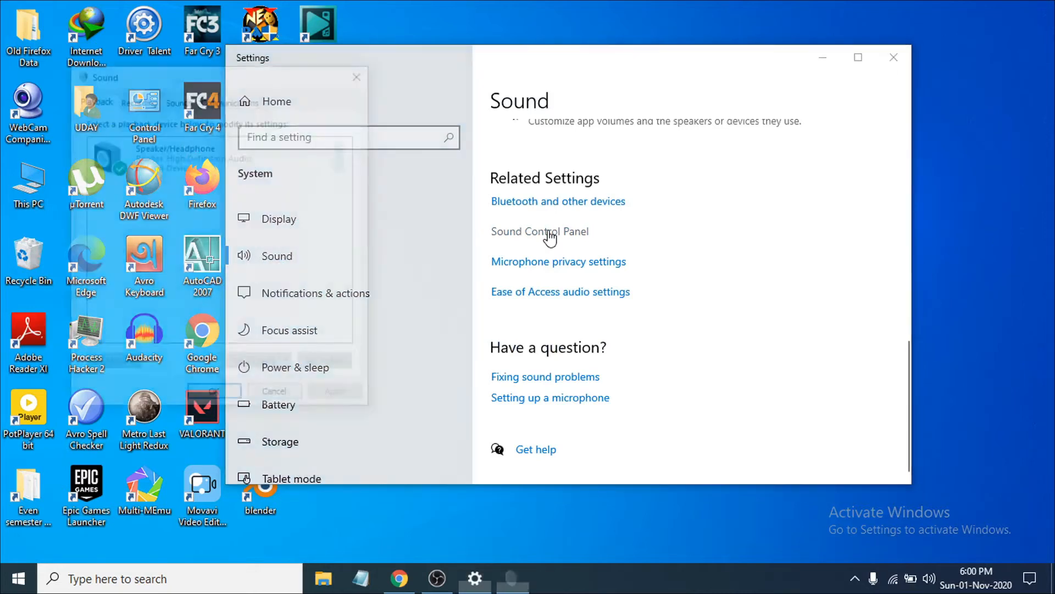
click(539, 231)
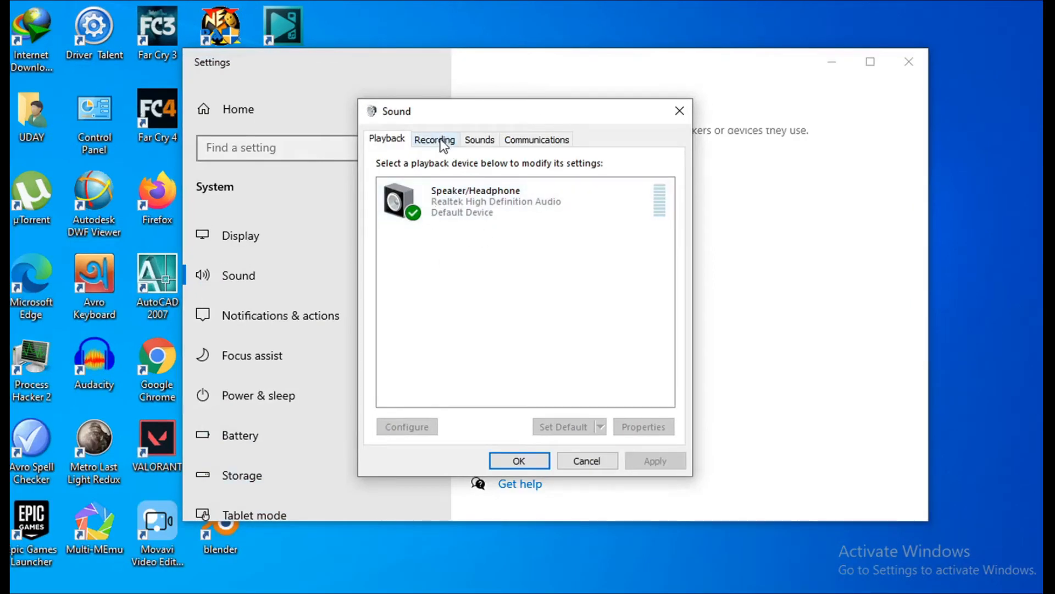
click(435, 139)
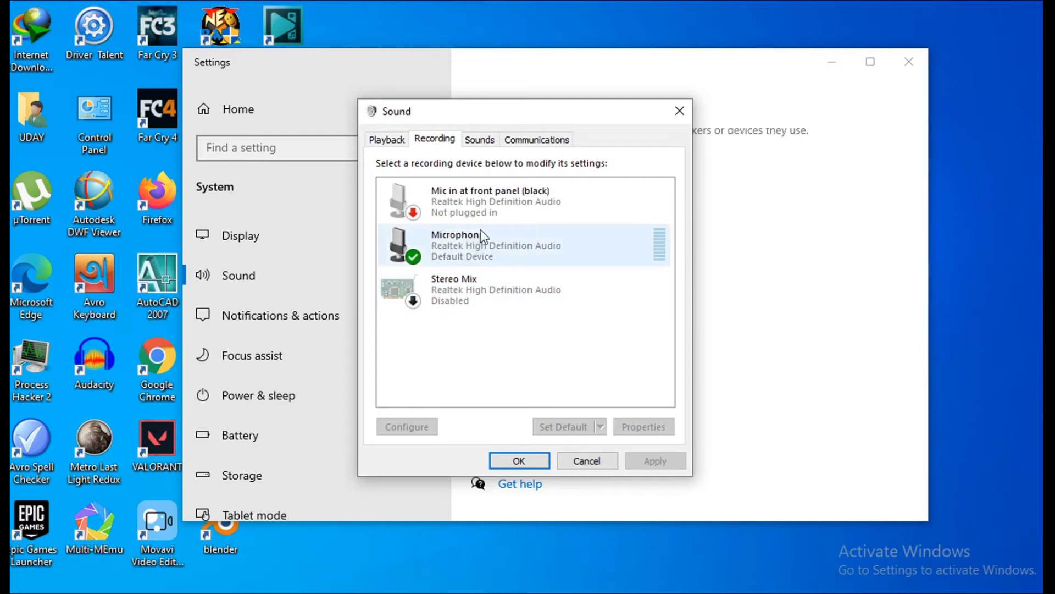
mouse_move(467, 252)
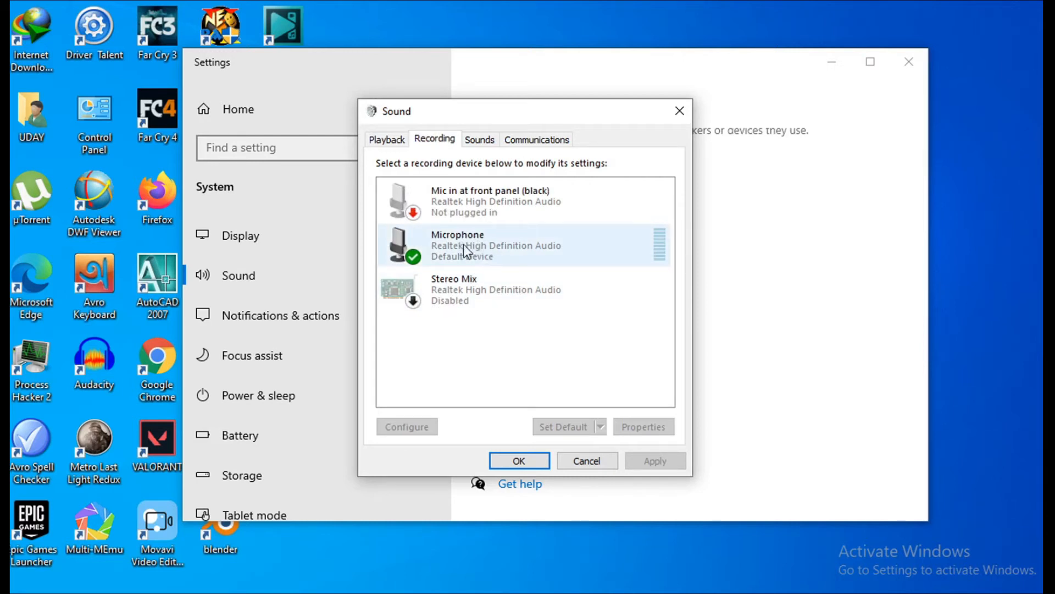
right_click(464, 246)
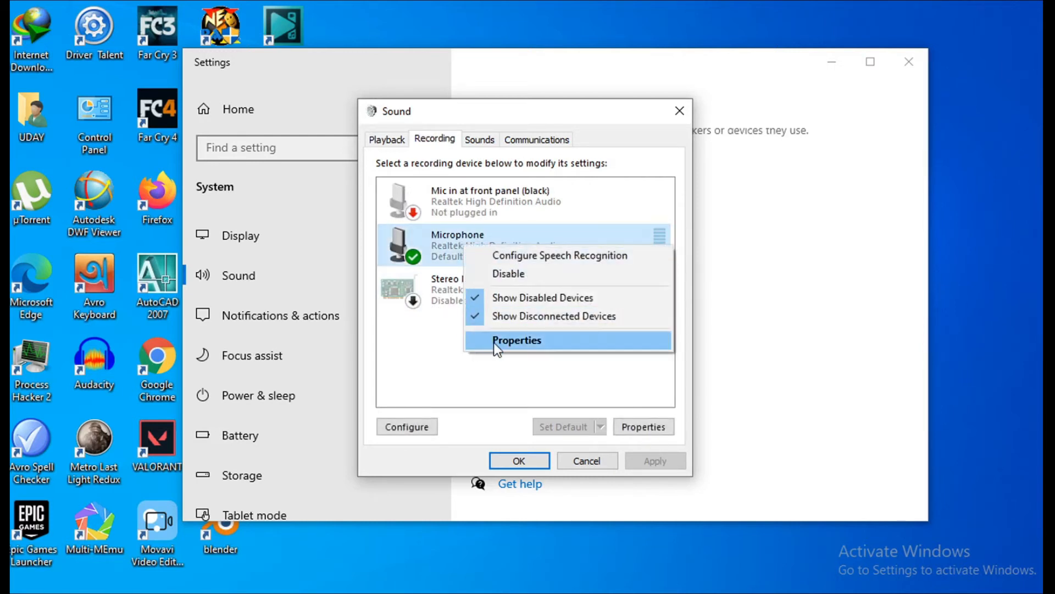
Set the Microphone level to 51 with +20.0 dB boost in Properties and confirm.
click(516, 339)
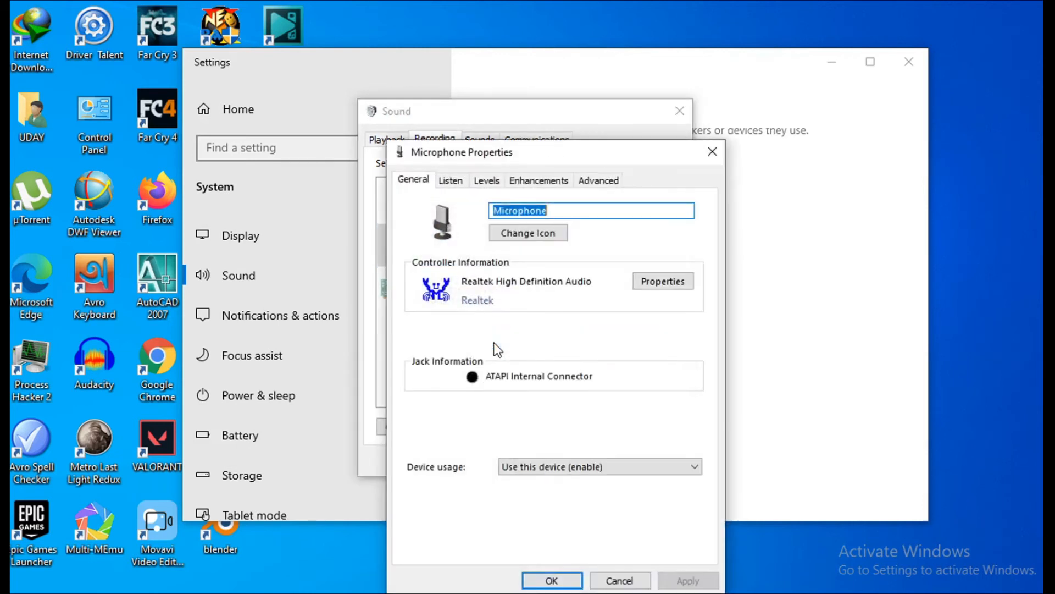
mouse_move(486, 186)
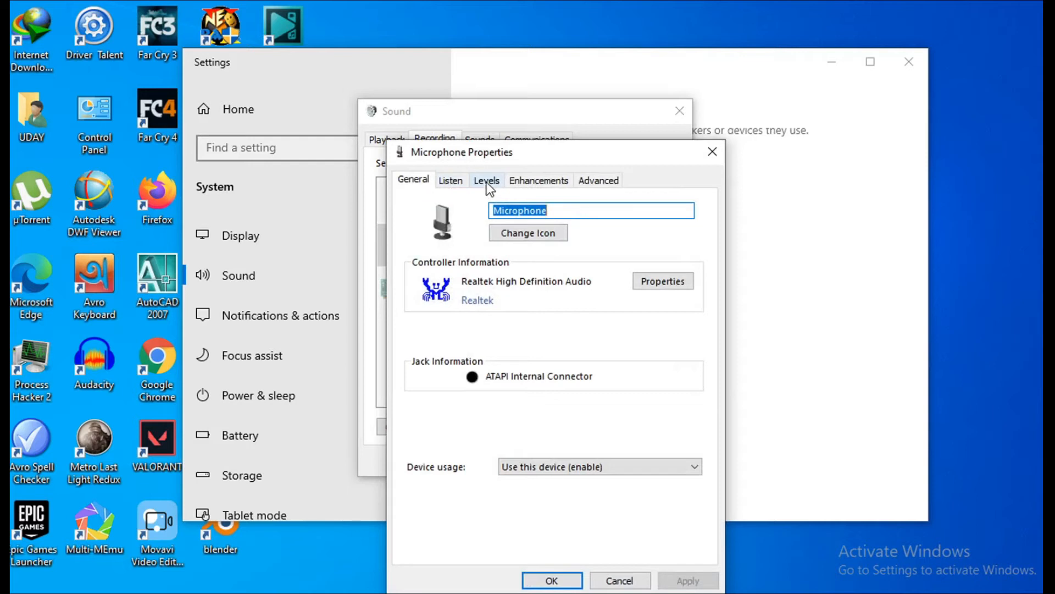
click(486, 180)
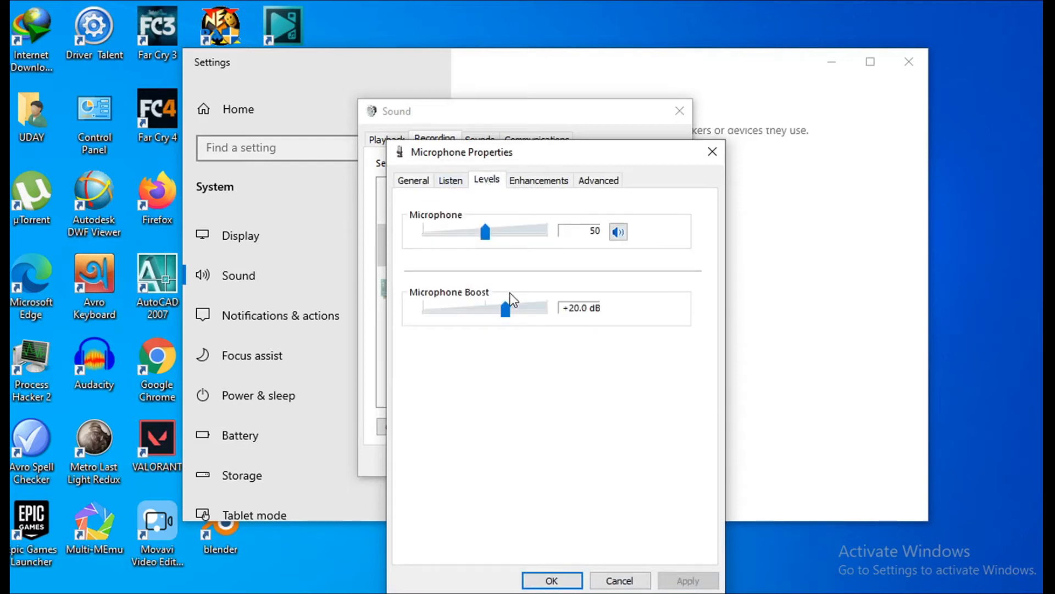
mouse_move(525, 318)
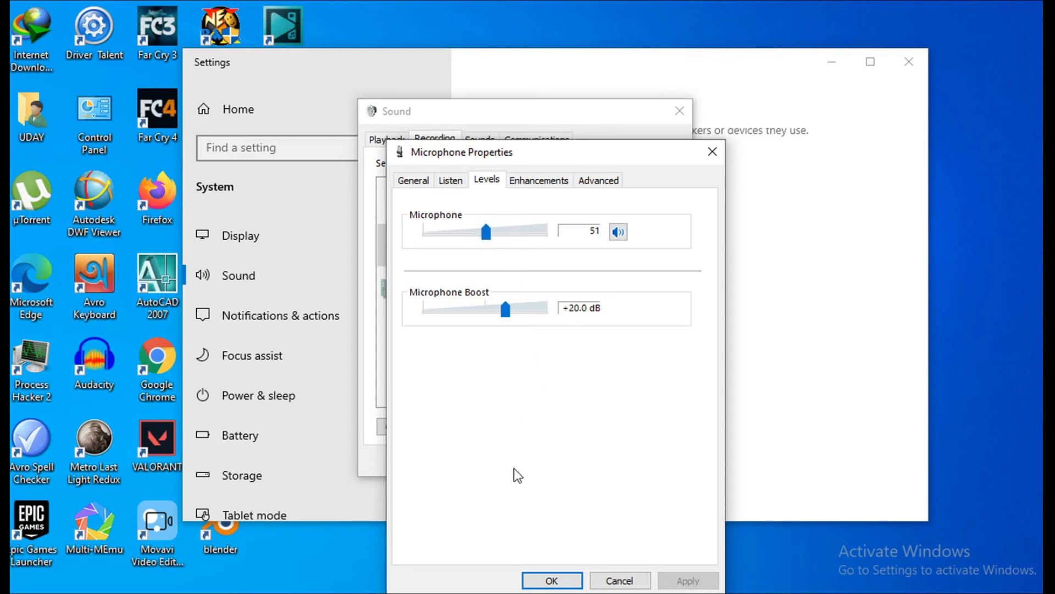
click(552, 580)
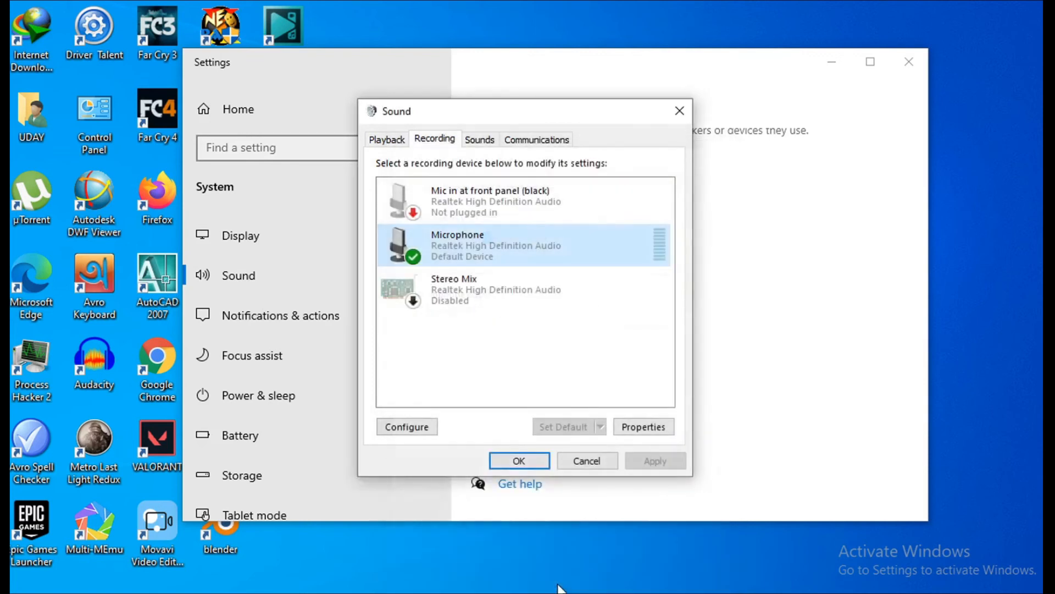
mouse_move(533, 376)
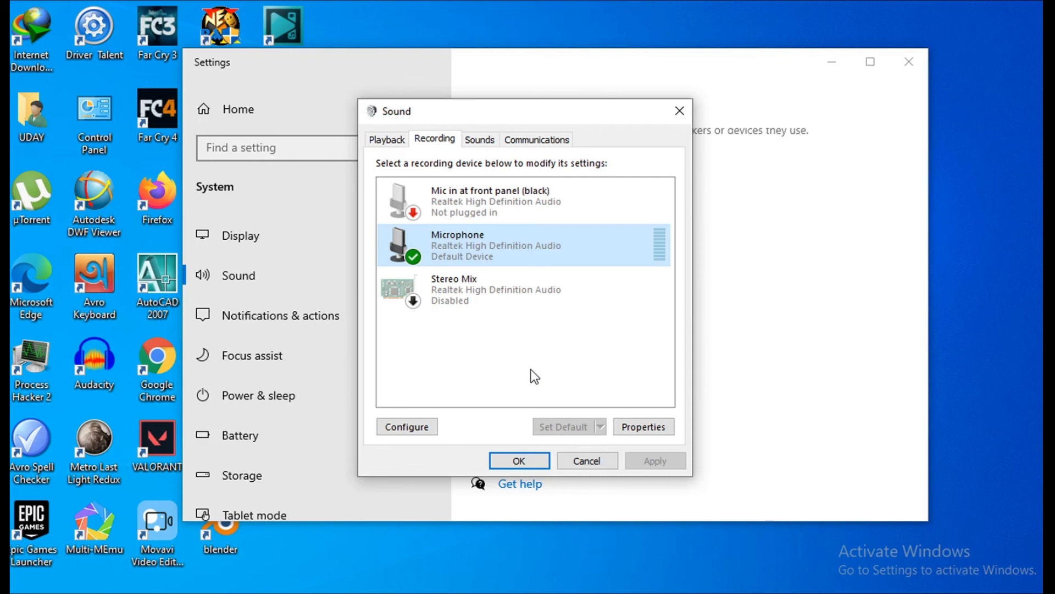
Close the Sound dialog with OK.
click(519, 460)
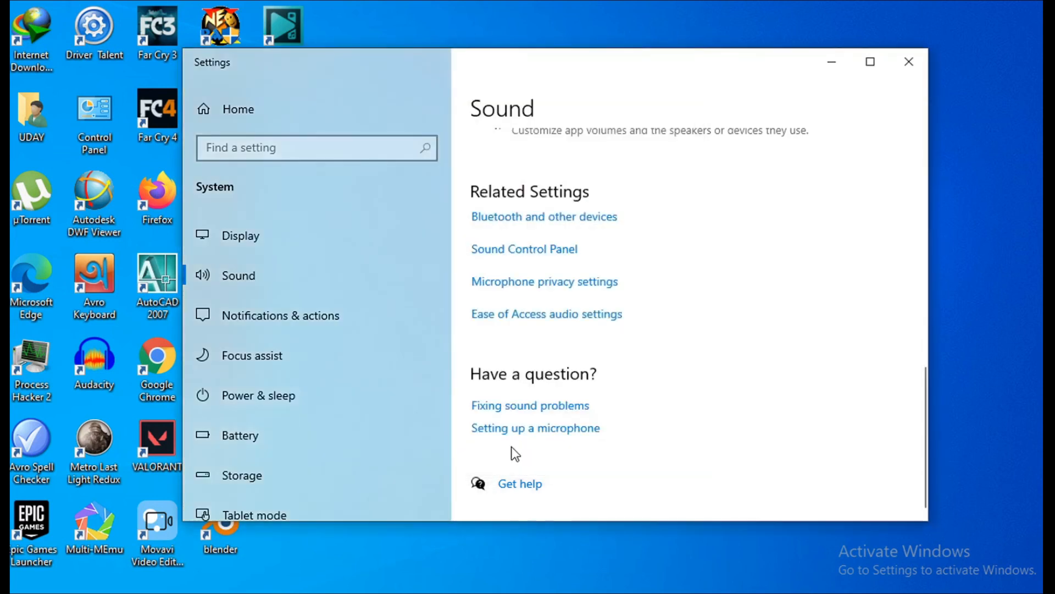